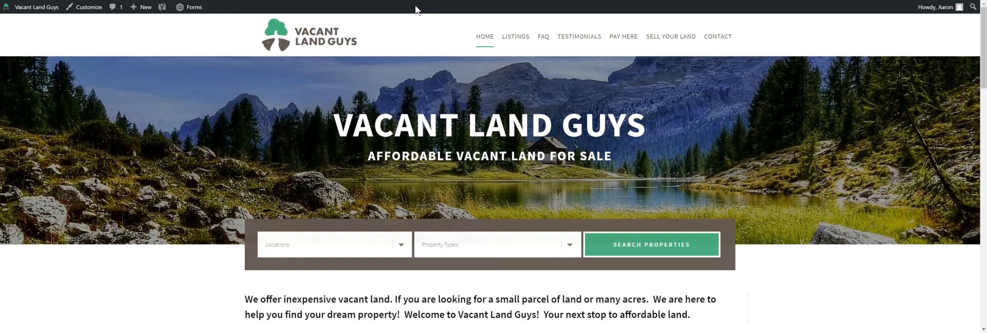
pyautogui.moveTo(455, 87)
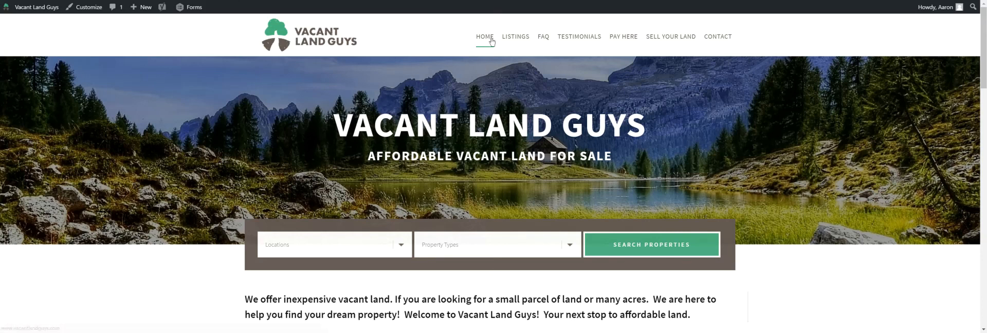
# Step: Go to the Listings page and scroll through it to the 40-acre Central Oregon parcel post
pyautogui.click(485, 36)
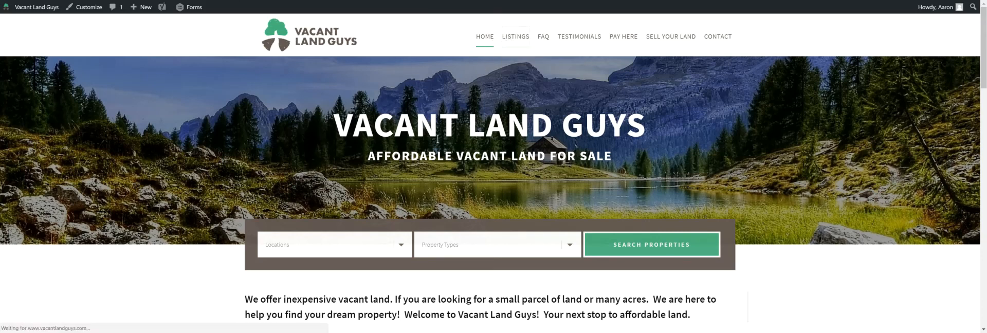
pyautogui.click(515, 37)
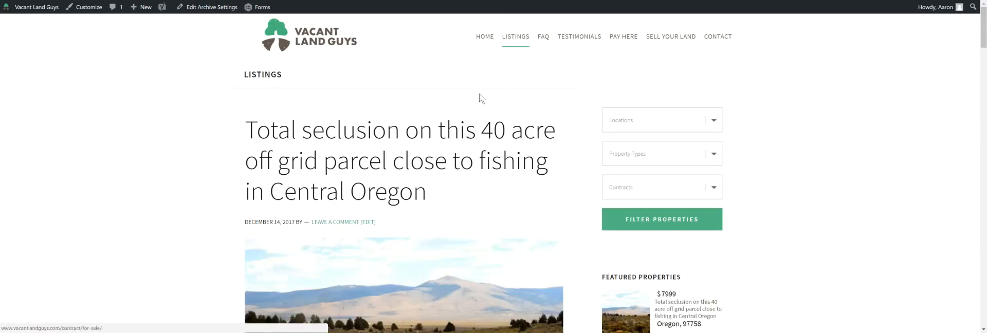
pyautogui.scroll(-3)
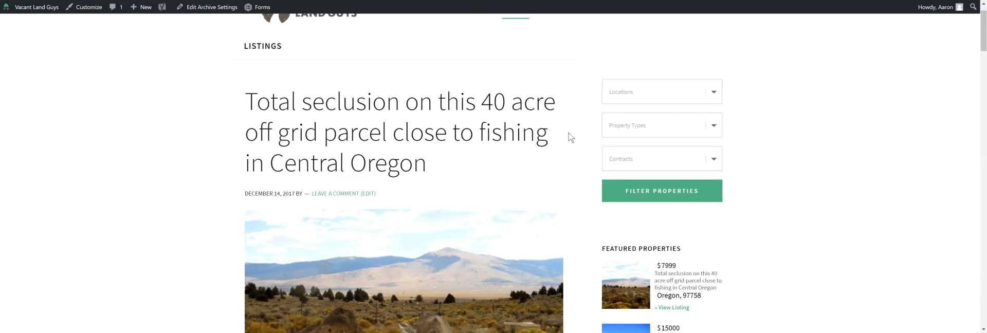
pyautogui.moveTo(561, 151)
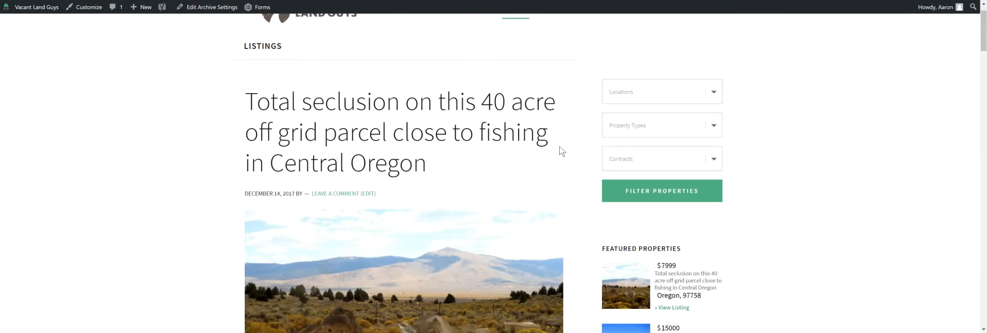
pyautogui.scroll(-3)
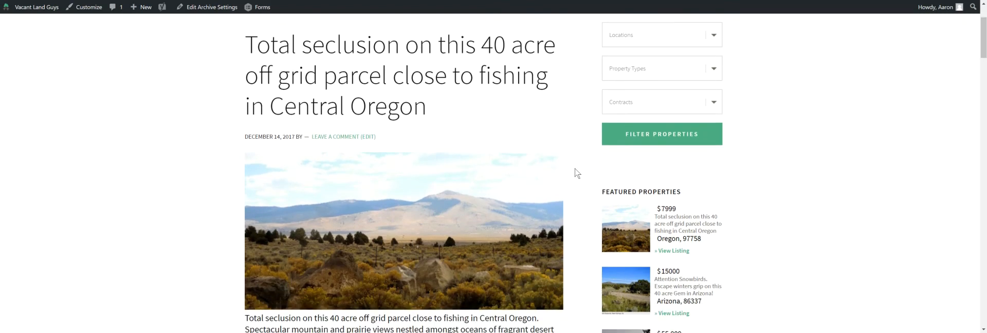
pyautogui.scroll(-3)
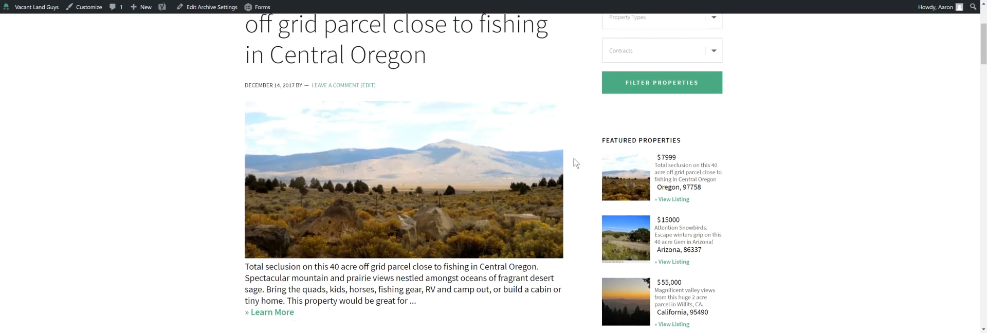
pyautogui.scroll(-3)
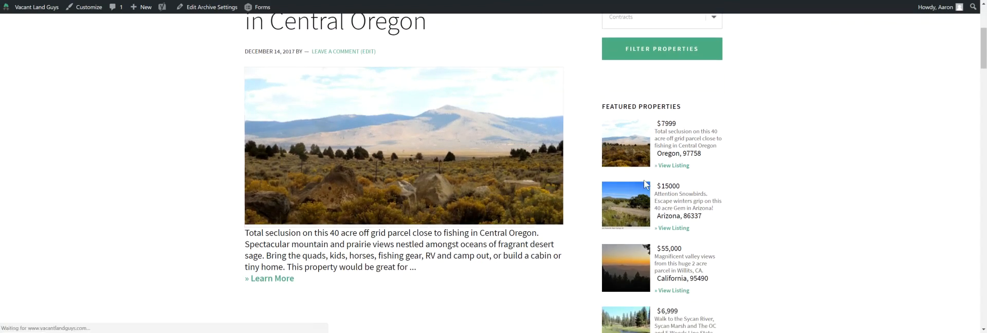
# Step: View the 40-acre Central Oregon listing and scroll past its photo to the property description
pyautogui.click(269, 278)
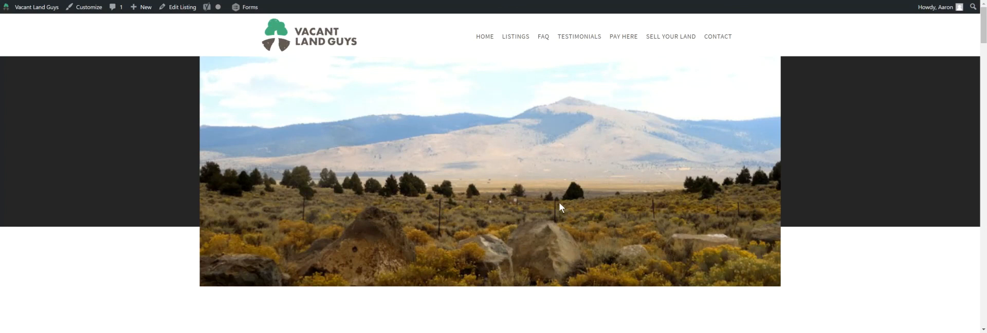
pyautogui.scroll(-3)
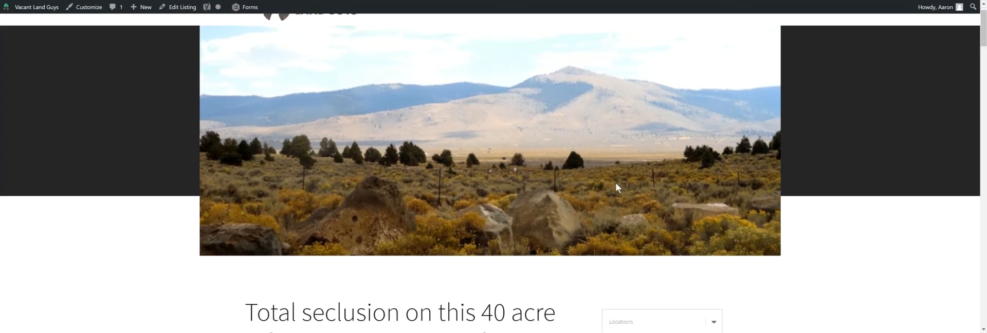
pyautogui.scroll(-3)
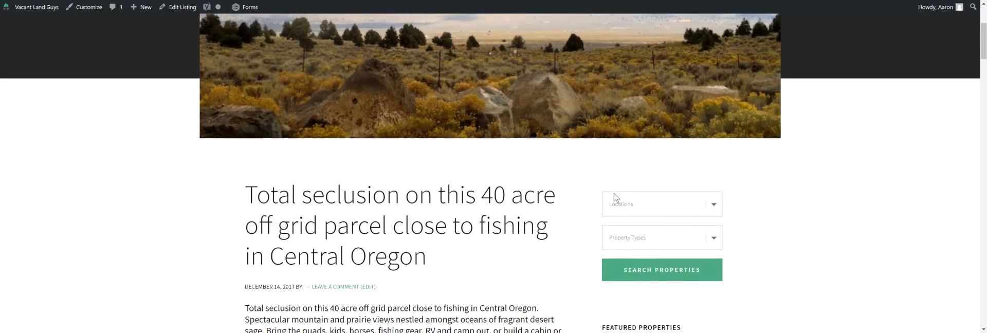
pyautogui.scroll(-3)
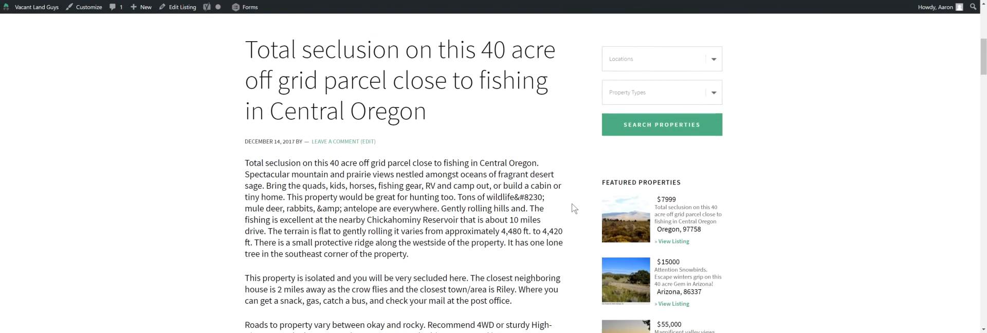
pyautogui.scroll(-3)
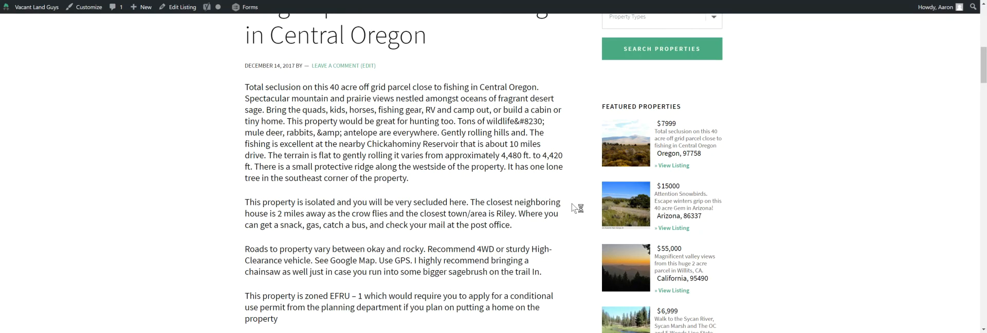
pyautogui.moveTo(418, 116)
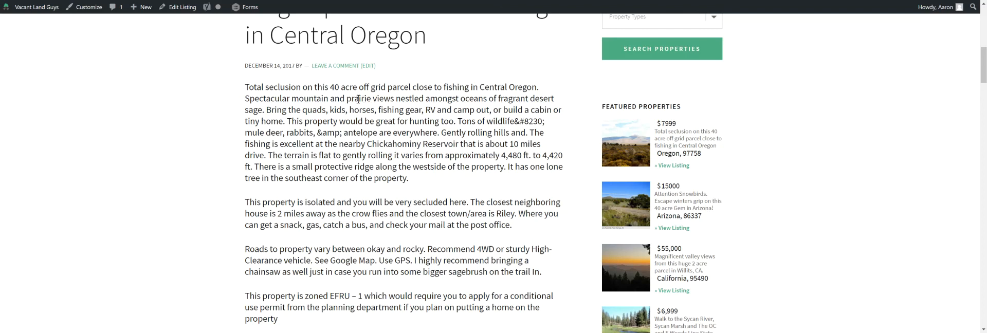
pyautogui.moveTo(314, 137)
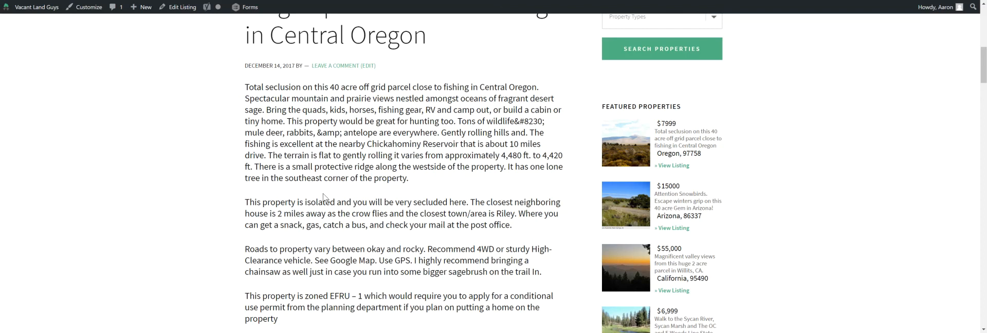
pyautogui.moveTo(327, 199)
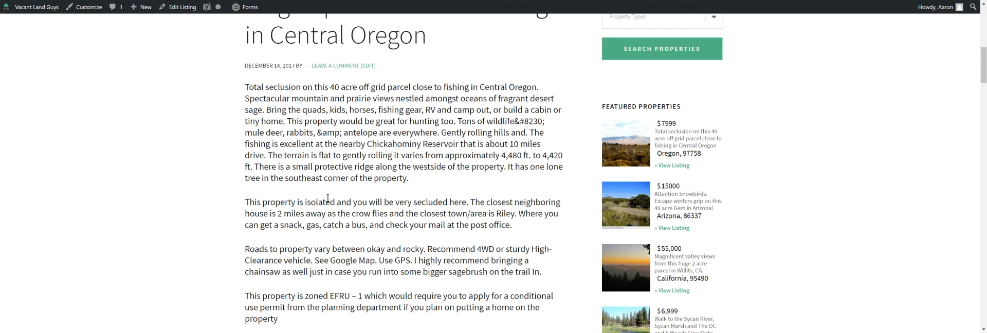
pyautogui.moveTo(395, 199)
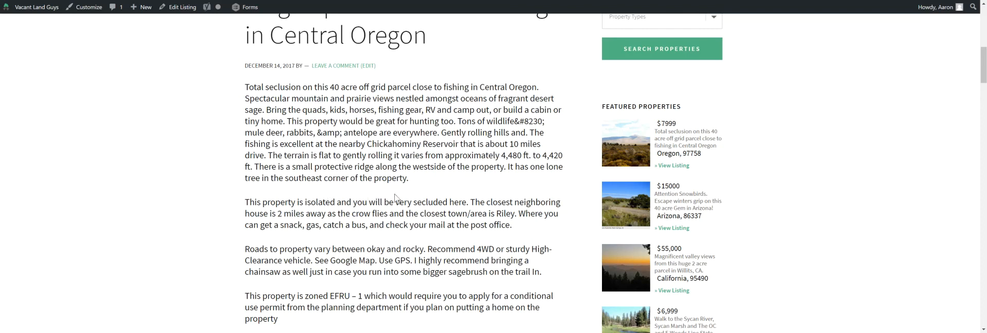
pyautogui.scroll(-3)
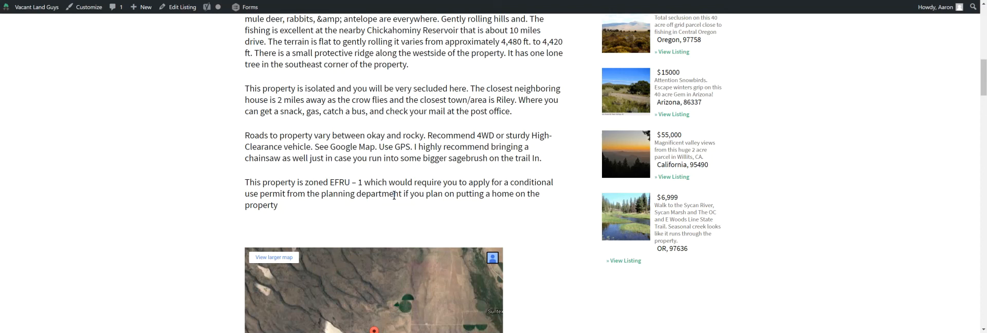
# Step: Scroll down the listing past the embedded location map to the property photo gallery
pyautogui.scroll(-3)
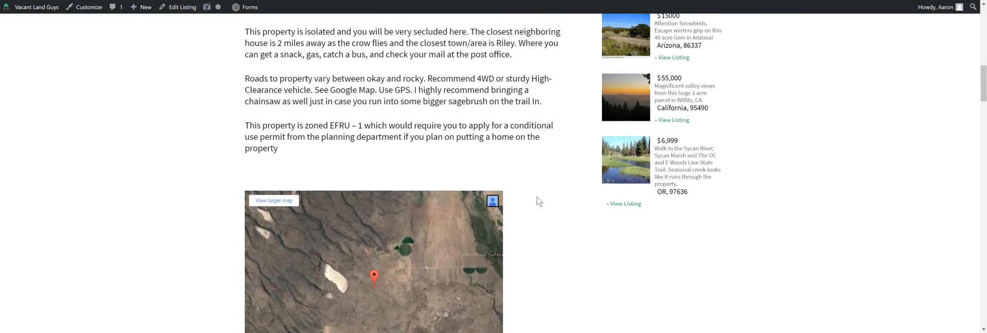
pyautogui.moveTo(568, 188)
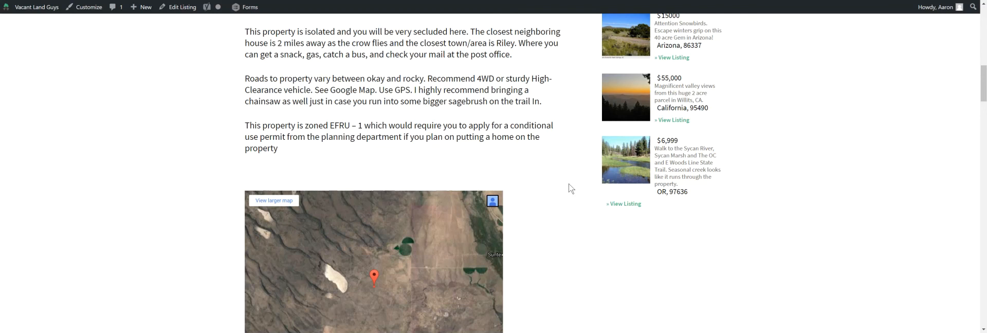
pyautogui.scroll(-3)
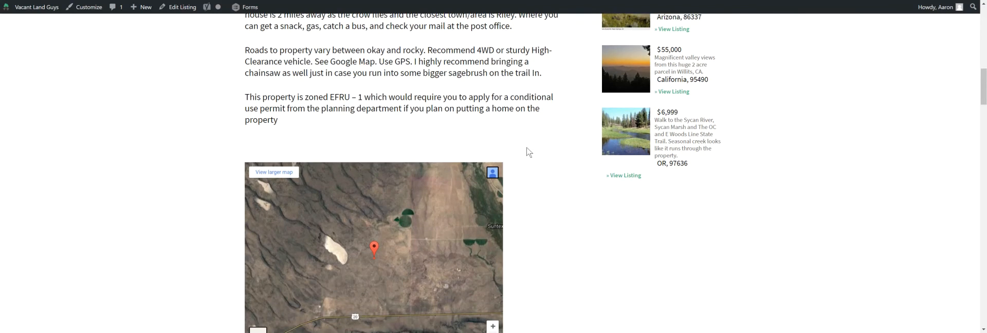
pyautogui.moveTo(449, 94)
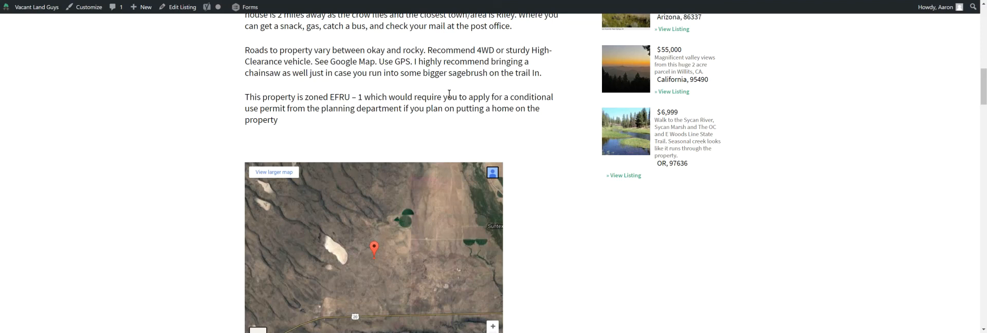
pyautogui.moveTo(351, 87)
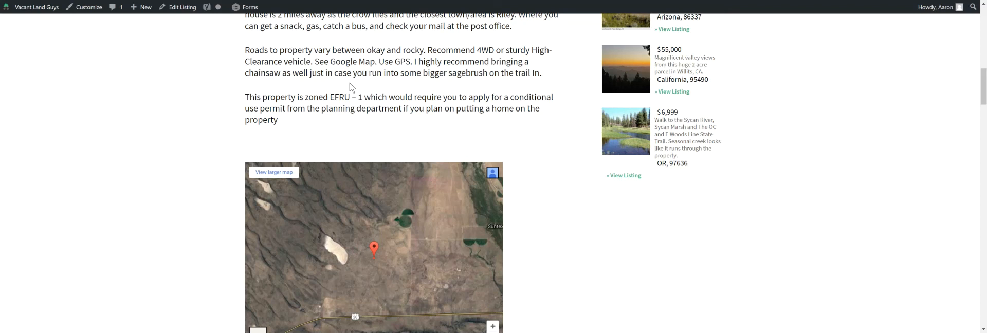
pyautogui.moveTo(509, 126)
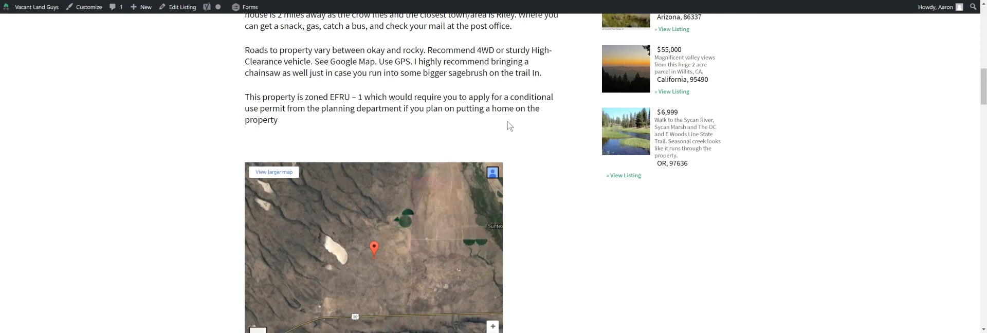
pyautogui.moveTo(540, 141)
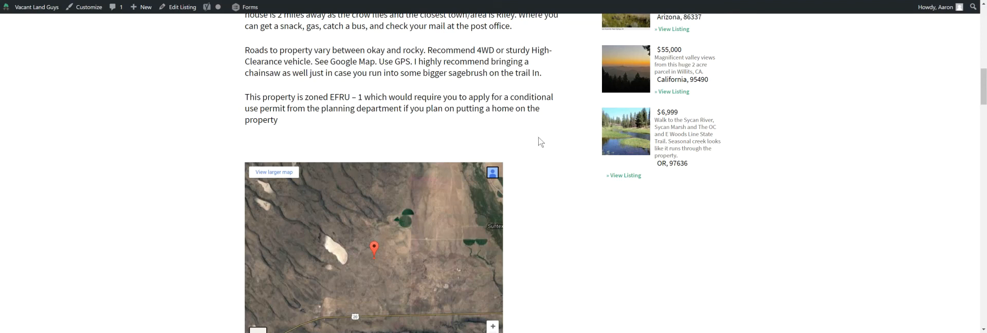
pyautogui.moveTo(385, 260)
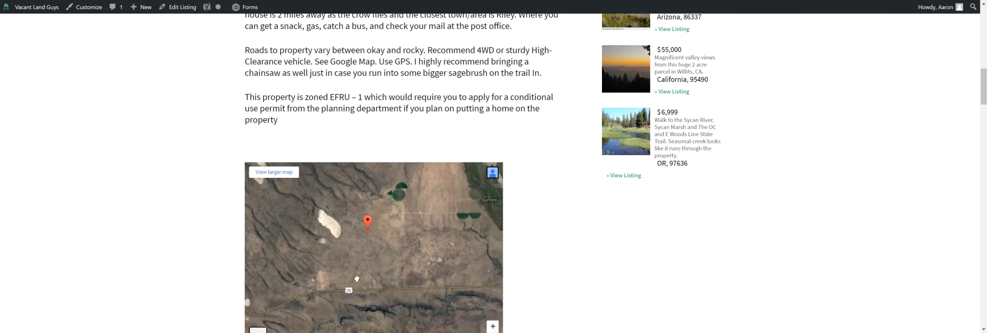
pyautogui.moveTo(378, 257)
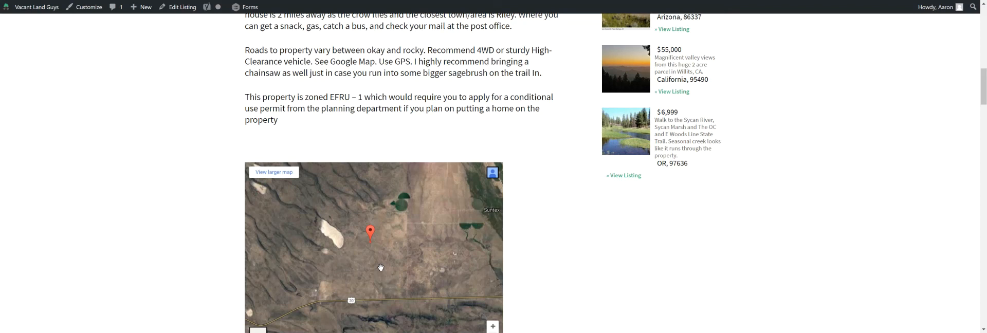
pyautogui.moveTo(538, 206)
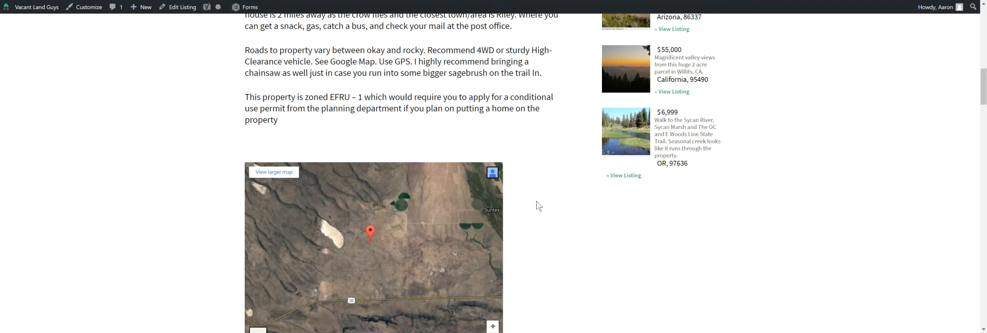
pyautogui.moveTo(535, 174)
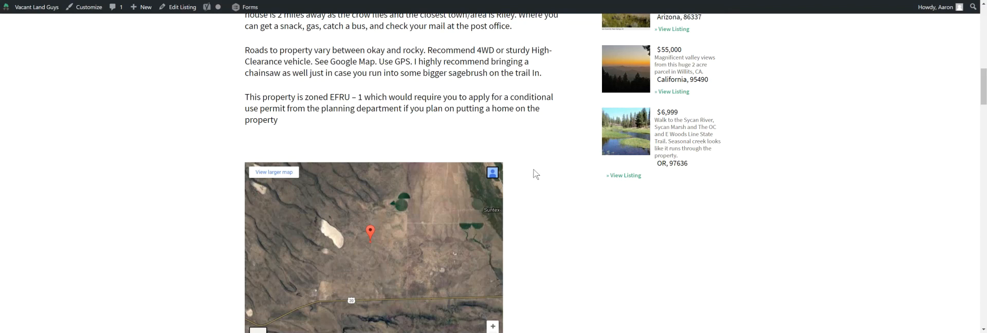
pyautogui.moveTo(540, 147)
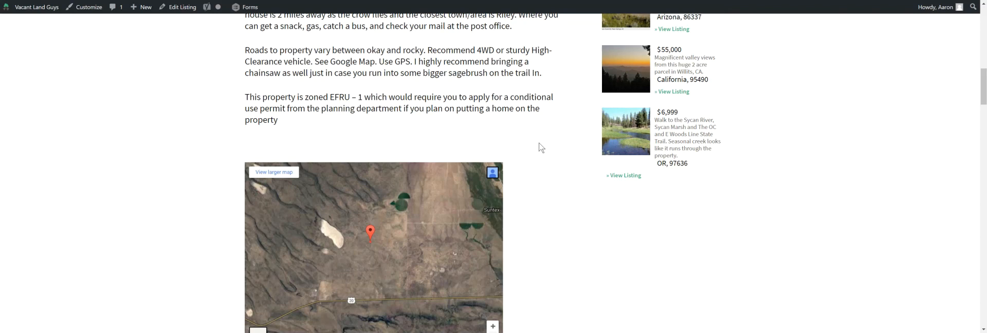
pyautogui.scroll(-3)
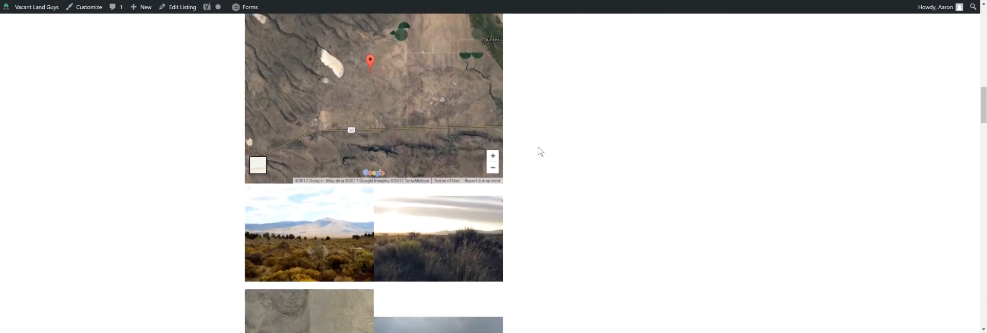
# Step: Scroll through the photo gallery, parcel maps and ground views down to the property details table
pyautogui.scroll(-3)
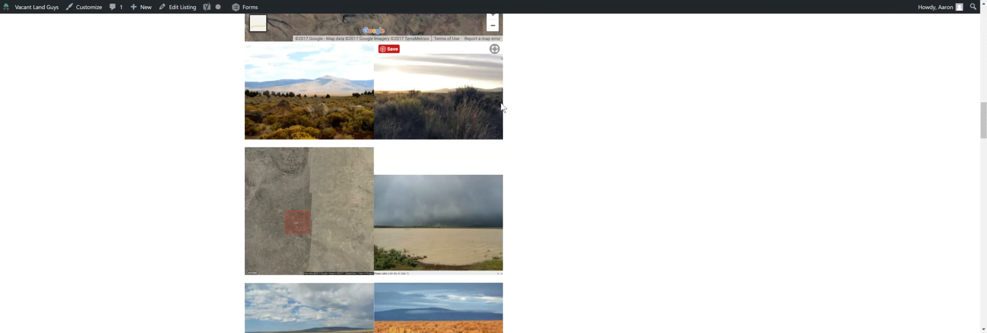
pyautogui.scroll(-3)
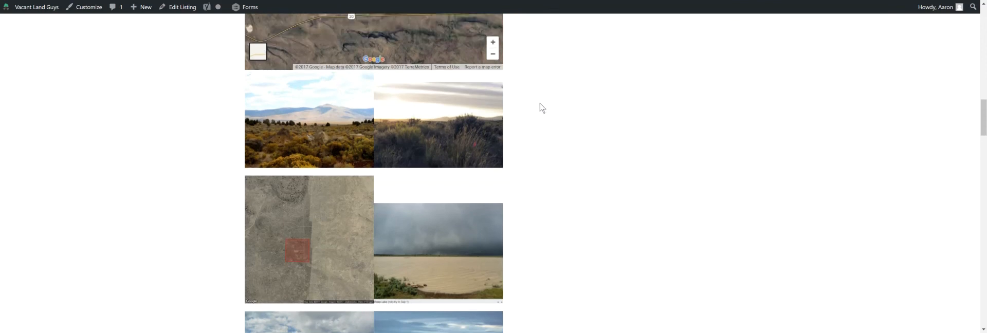
pyautogui.scroll(-3)
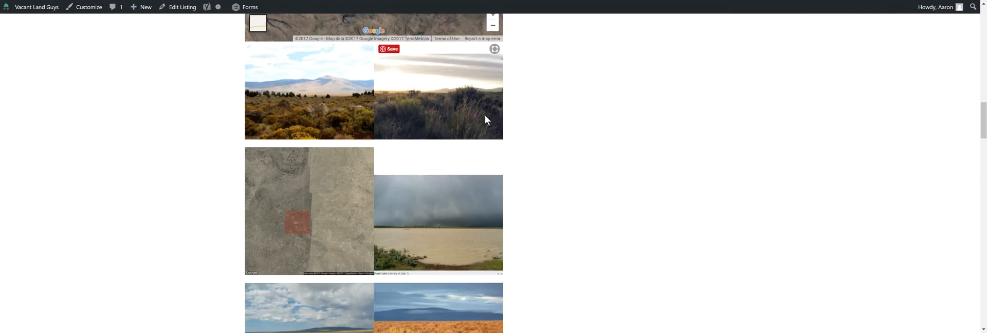
pyautogui.scroll(-3)
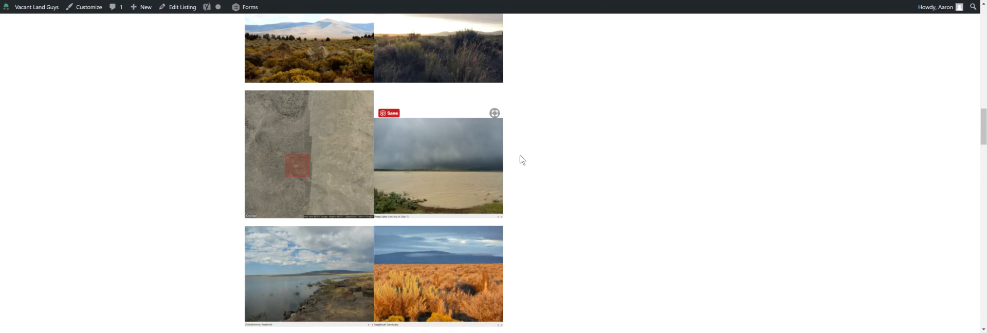
pyautogui.scroll(-3)
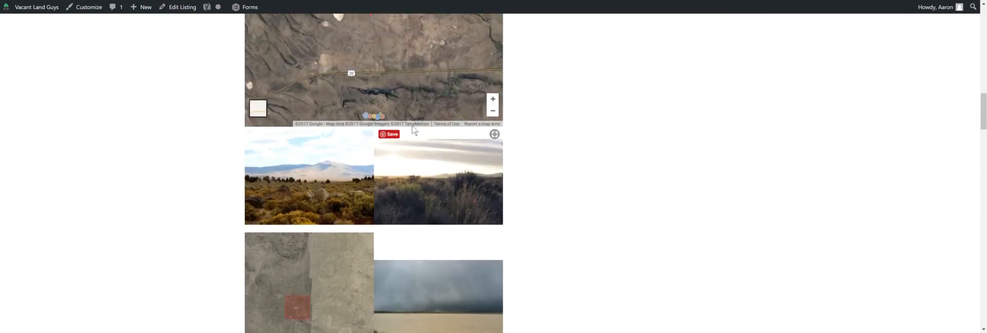
pyautogui.scroll(-3)
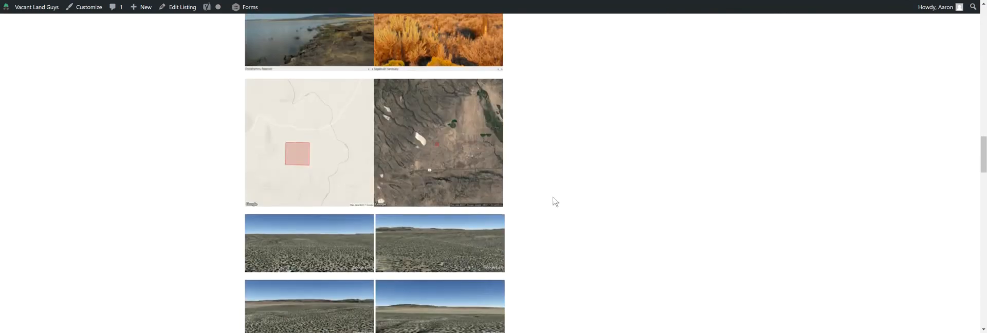
pyautogui.scroll(-3)
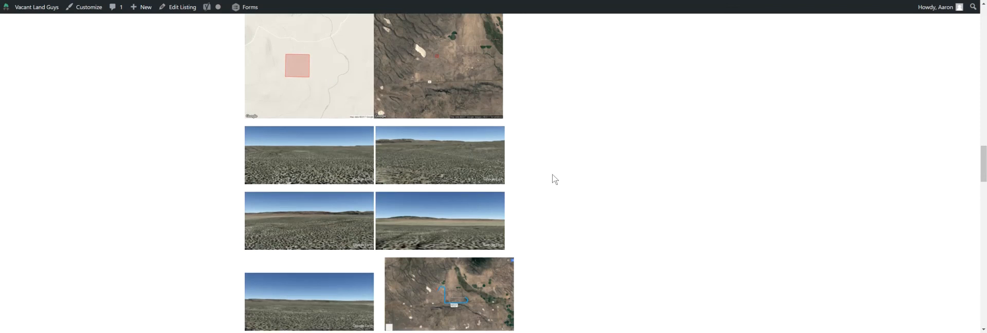
pyautogui.scroll(-3)
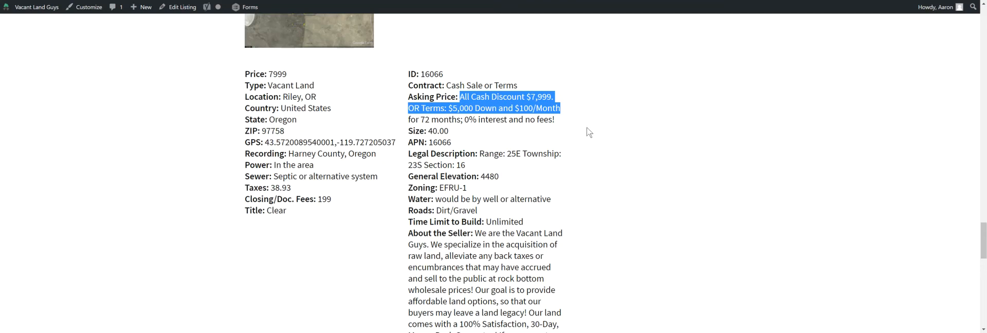
# Step: Highlight the asking price terms of $7,999 cash or $5,000 down and $100/month
pyautogui.moveTo(560, 107); pyautogui.dragTo(554, 119)
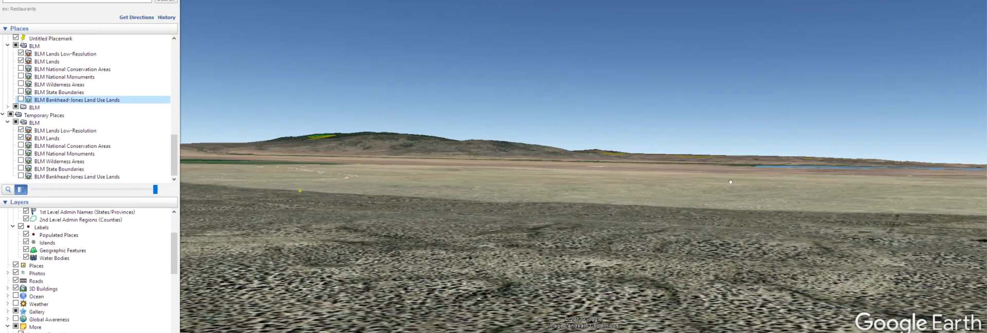
pyautogui.moveTo(572, 216)
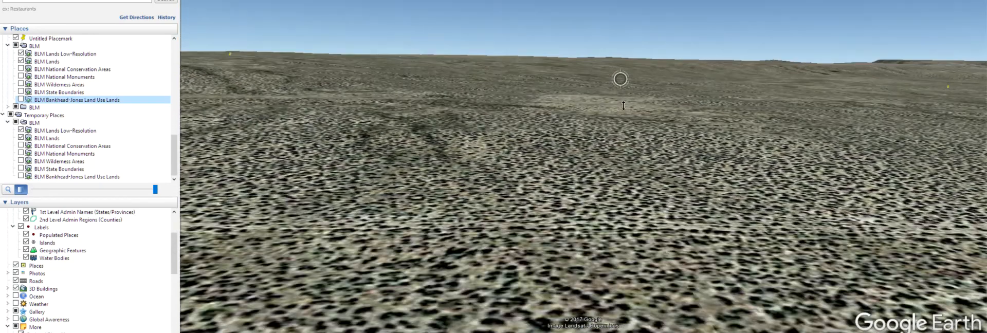
pyautogui.moveTo(275, 65)
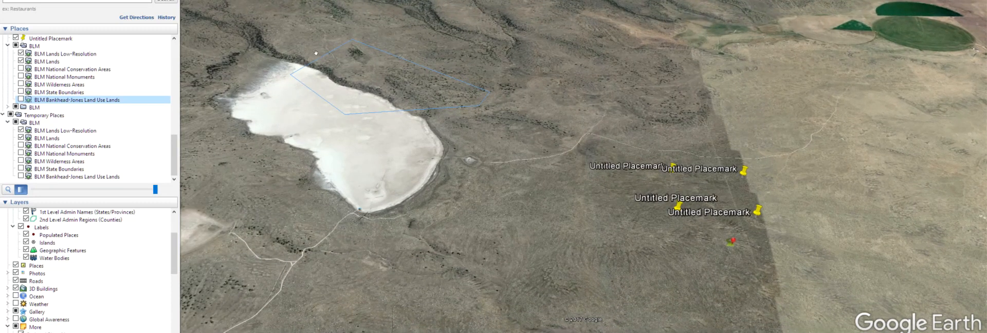
pyautogui.moveTo(308, 91)
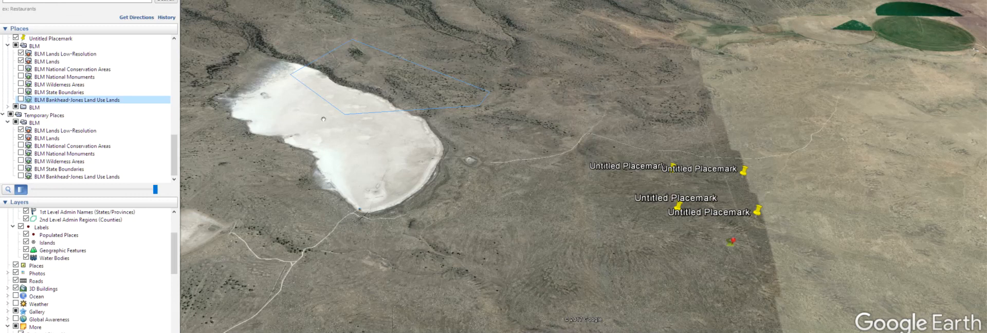
pyautogui.moveTo(275, 74)
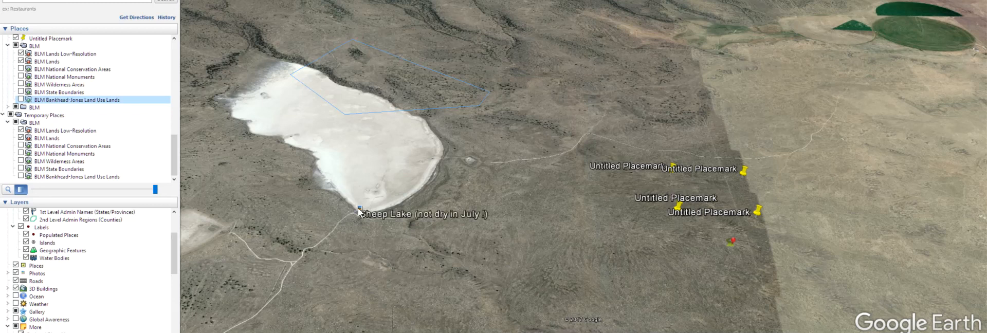
# Step: View the Sheep Lake photo captioned as not dry in July from the photo layer
pyautogui.click(359, 210)
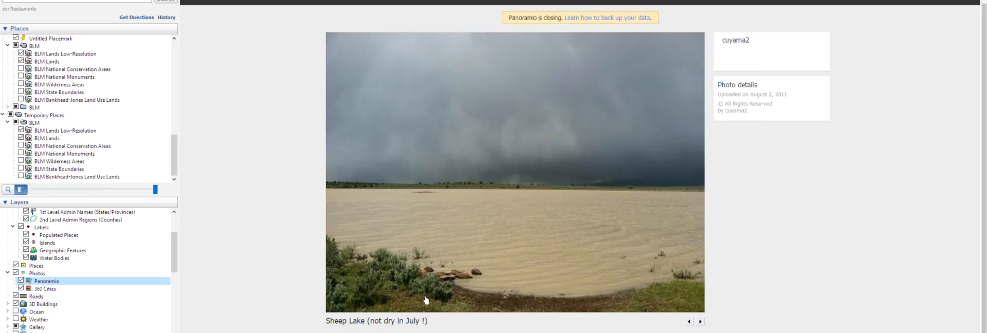
pyautogui.moveTo(438, 314)
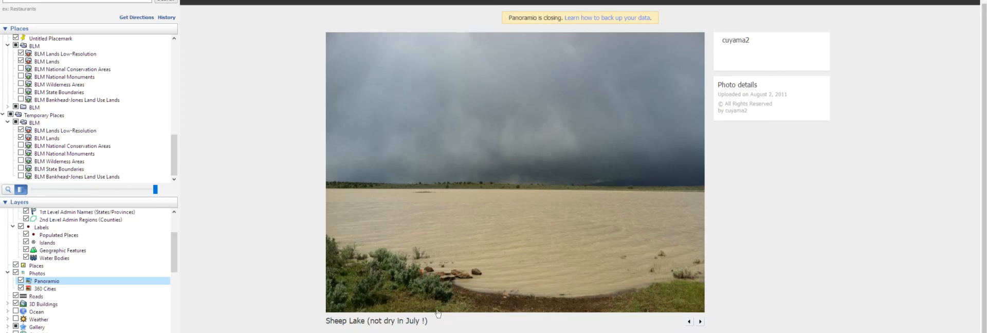
pyautogui.moveTo(777, 76)
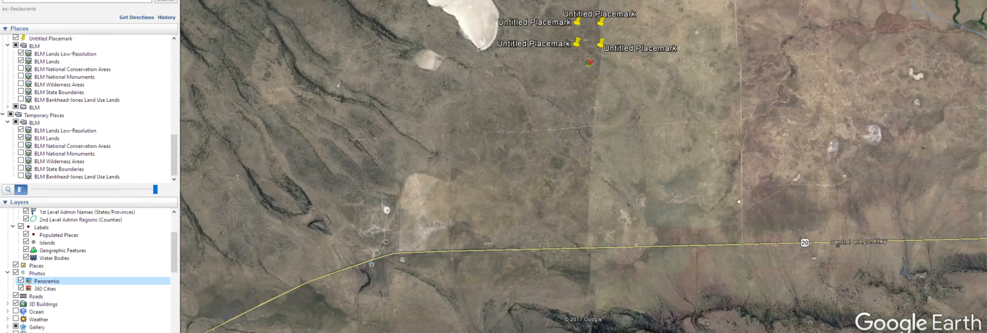
pyautogui.moveTo(662, 124)
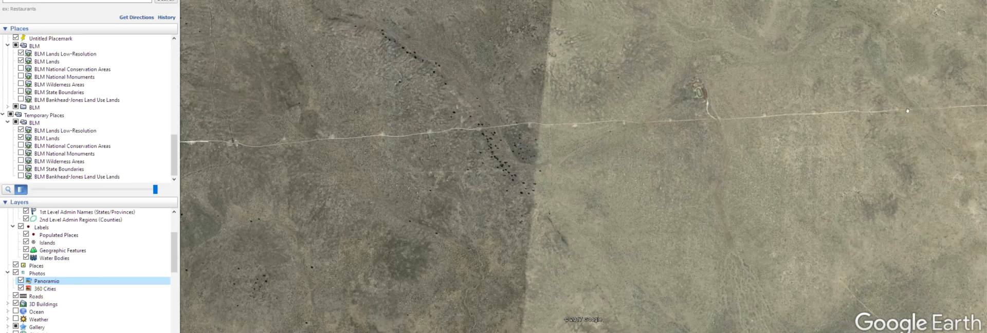
pyautogui.moveTo(529, 126)
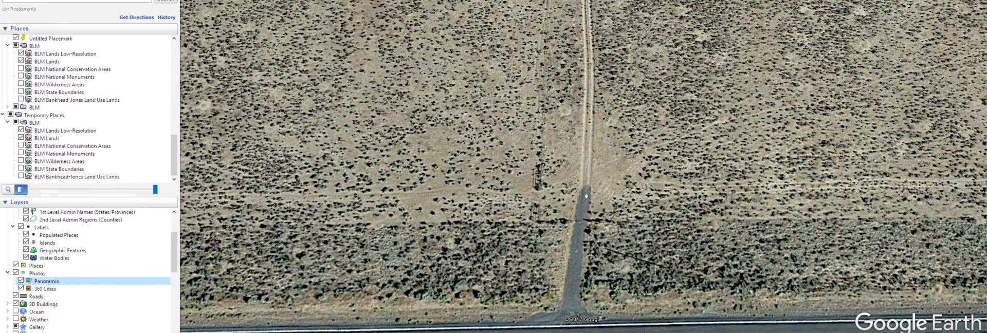
pyautogui.moveTo(585, 110)
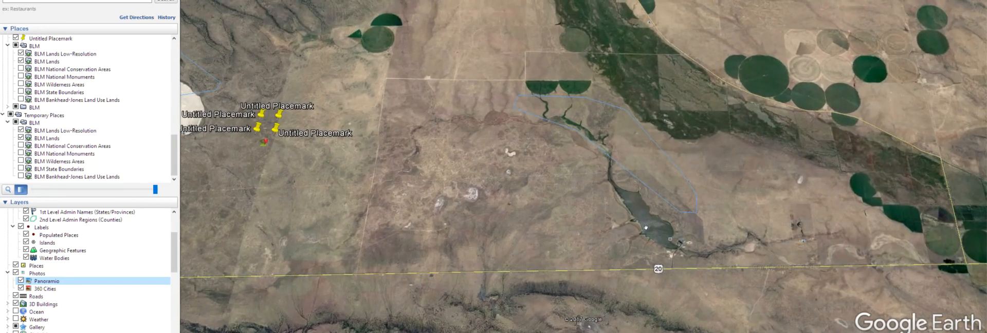
# Step: View the snowy Panoramio photo of Riley, Oregon east of the reservoir, then close its popup
pyautogui.click(654, 243)
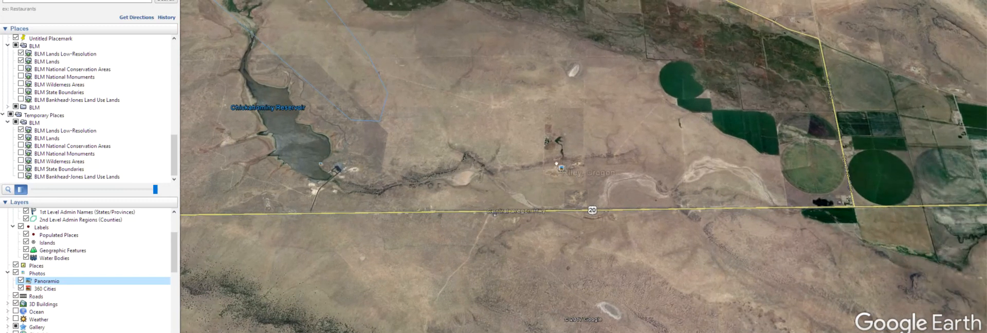
pyautogui.click(556, 163)
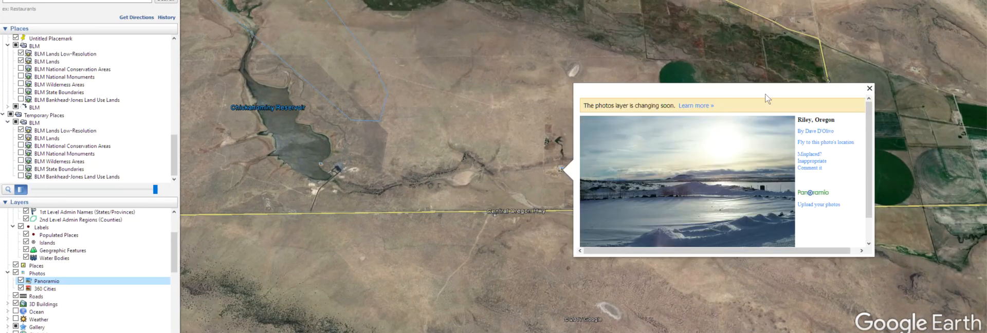
pyautogui.click(869, 88)
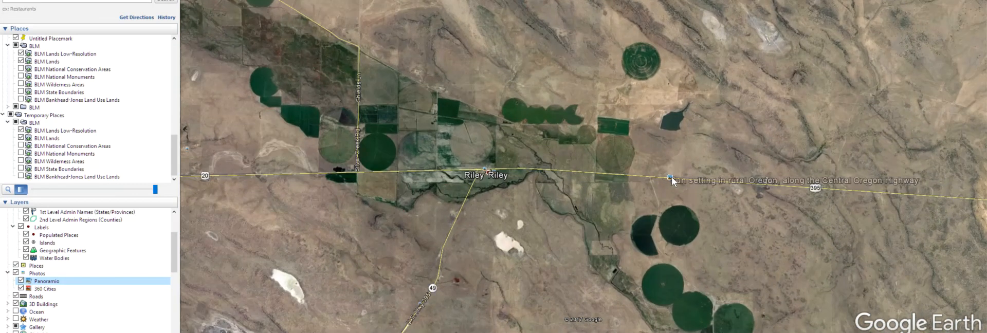
# Step: View the highway sunset photo and the Sagebrush Sanctuary photo south of Riley, closing each popup
pyautogui.click(669, 178)
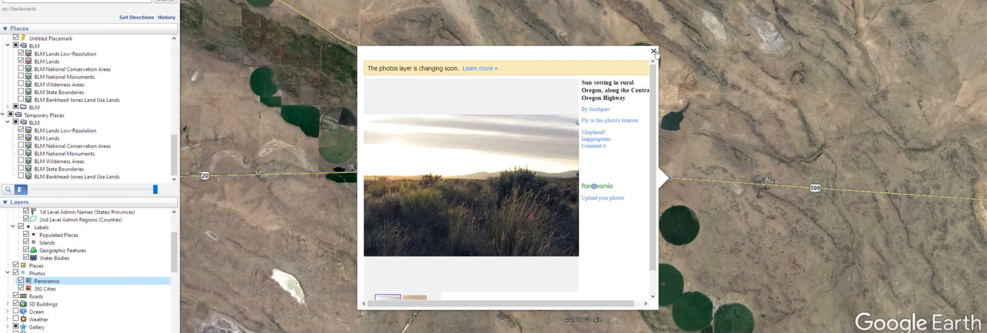
pyautogui.click(653, 51)
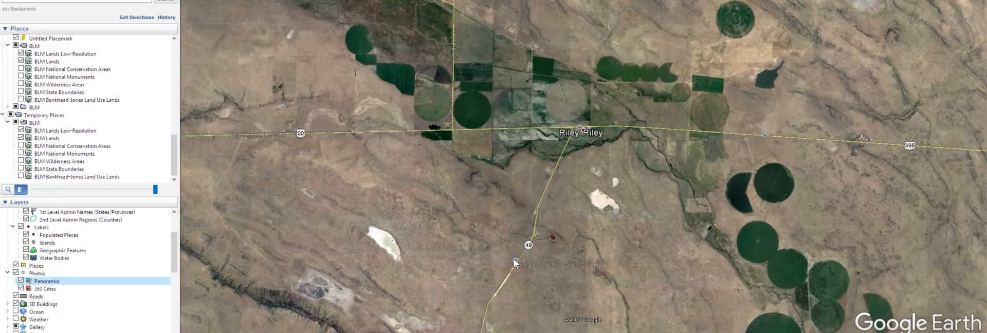
pyautogui.click(516, 262)
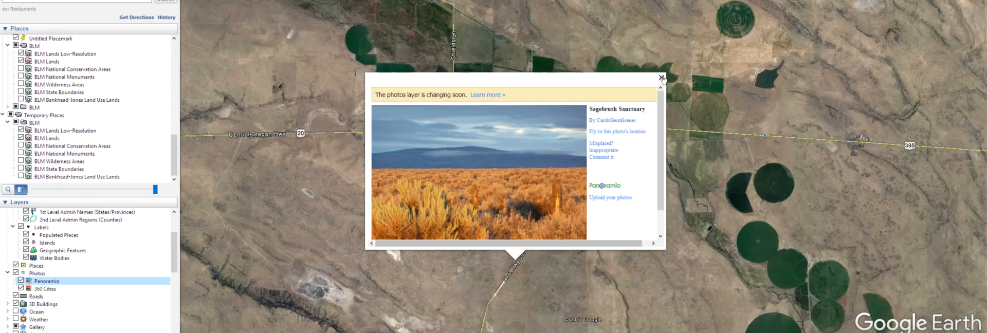
pyautogui.click(661, 78)
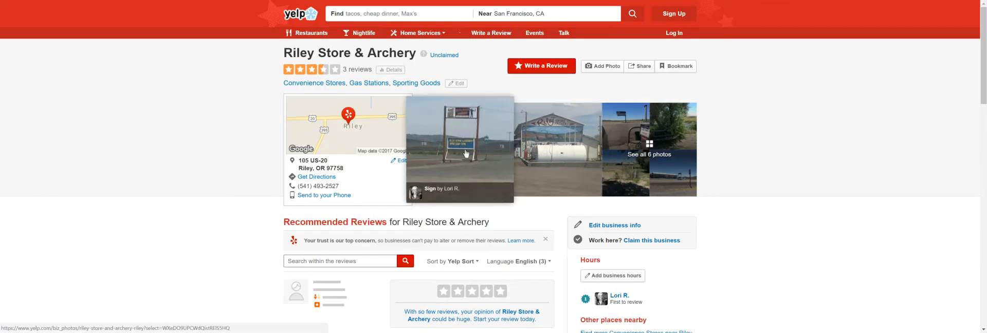
pyautogui.moveTo(461, 156)
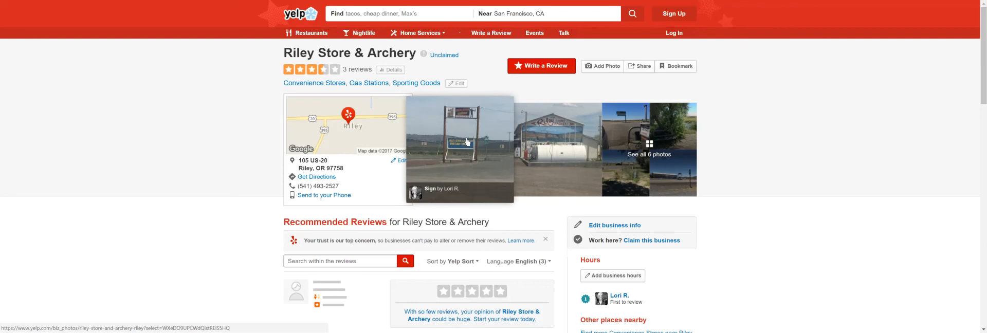
pyautogui.moveTo(485, 156)
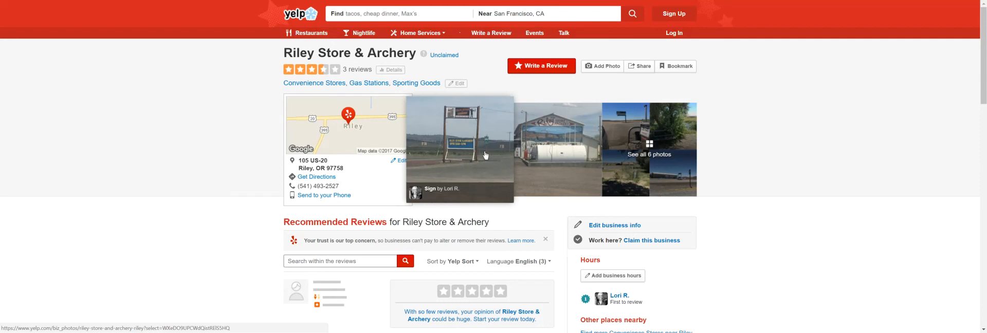
# Step: View the store's roadside sign photo and page through the gallery to photo 6 of 6
pyautogui.click(460, 151)
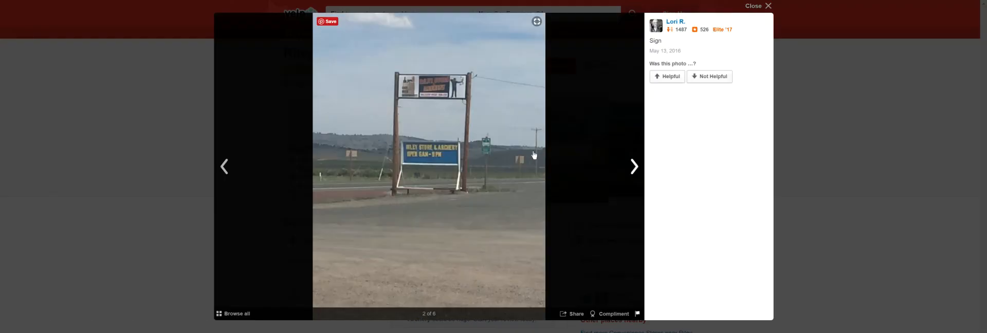
pyautogui.click(633, 166)
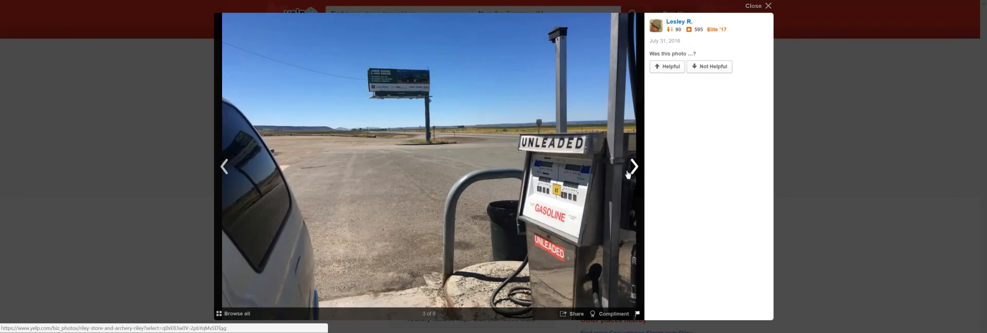
pyautogui.click(632, 166)
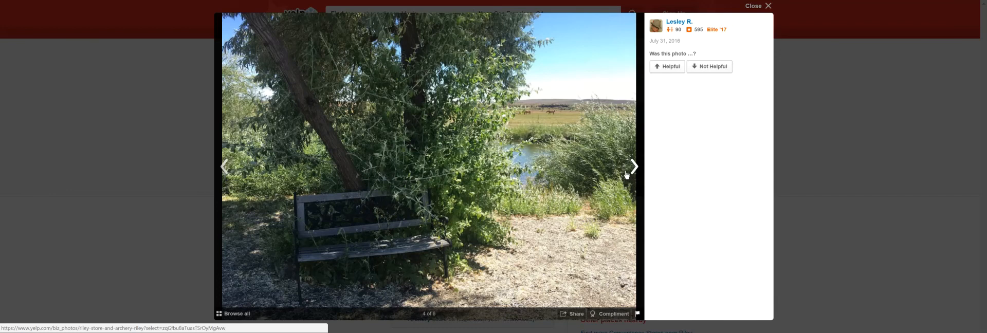
pyautogui.click(633, 166)
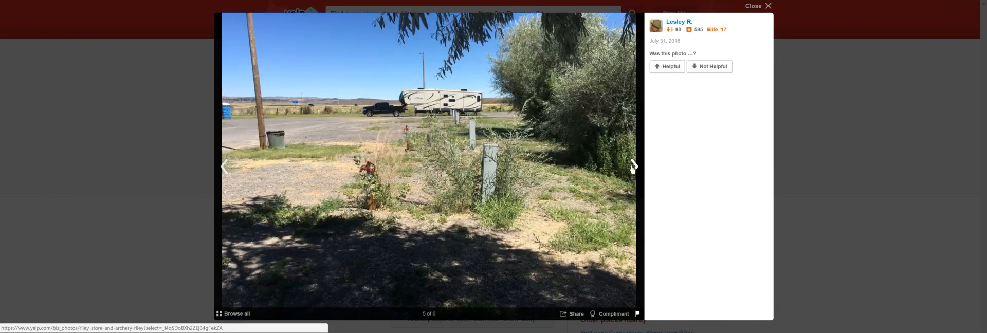
pyautogui.click(633, 166)
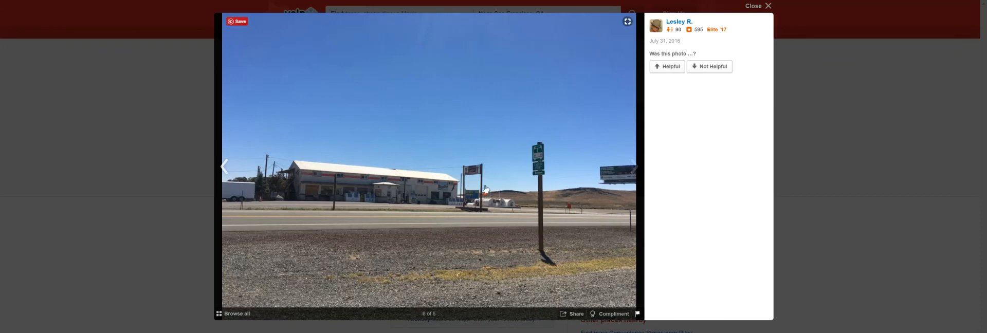
pyautogui.moveTo(458, 201)
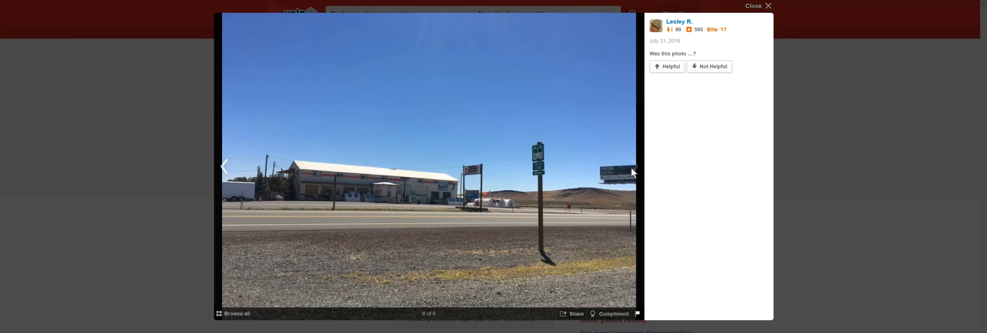
pyautogui.moveTo(547, 176)
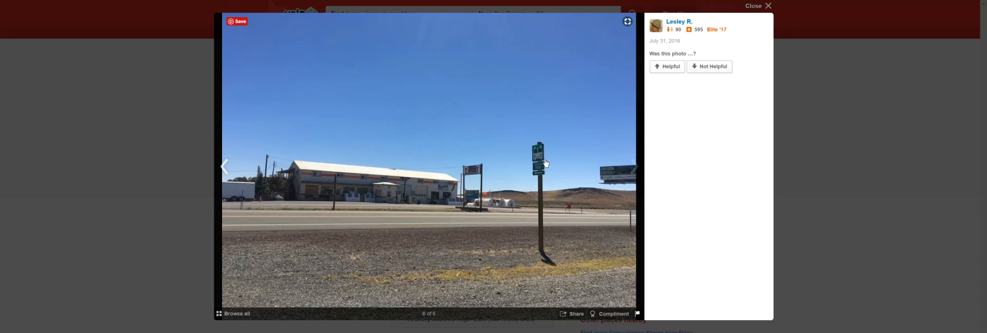
pyautogui.moveTo(527, 143)
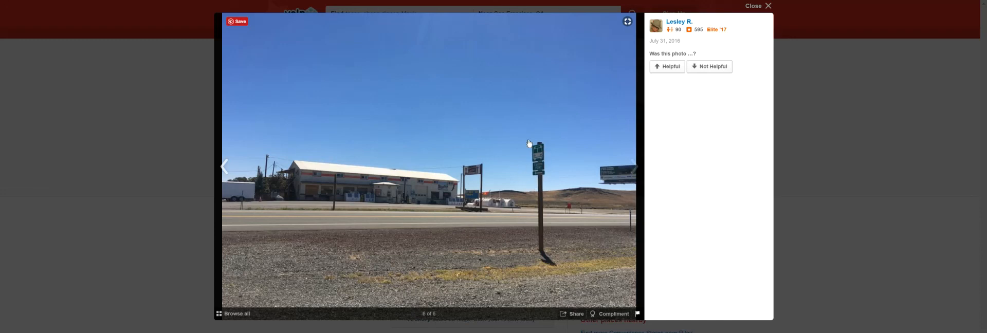
pyautogui.moveTo(417, 190)
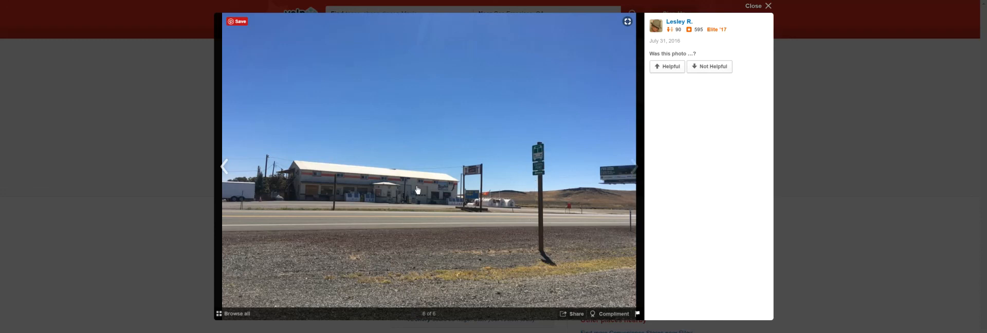
pyautogui.moveTo(751, 23)
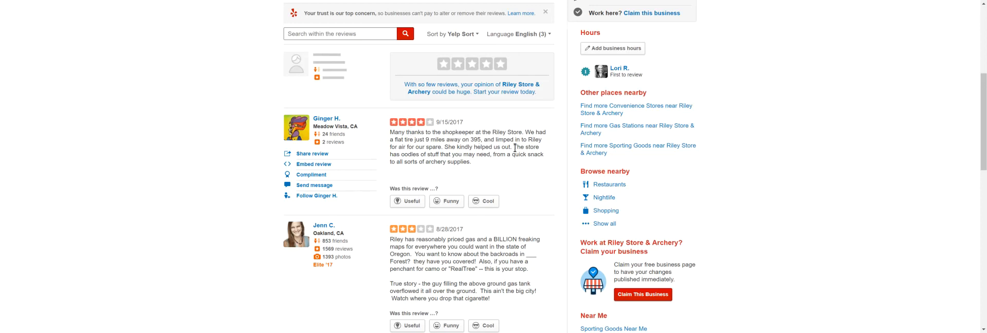
pyautogui.scroll(-3)
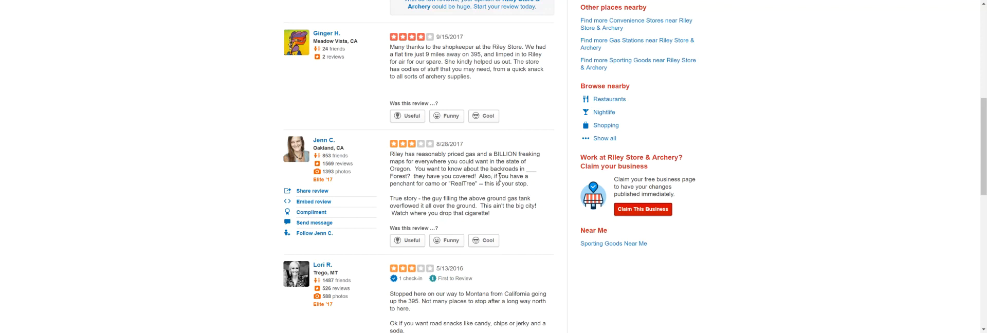
pyautogui.moveTo(542, 176)
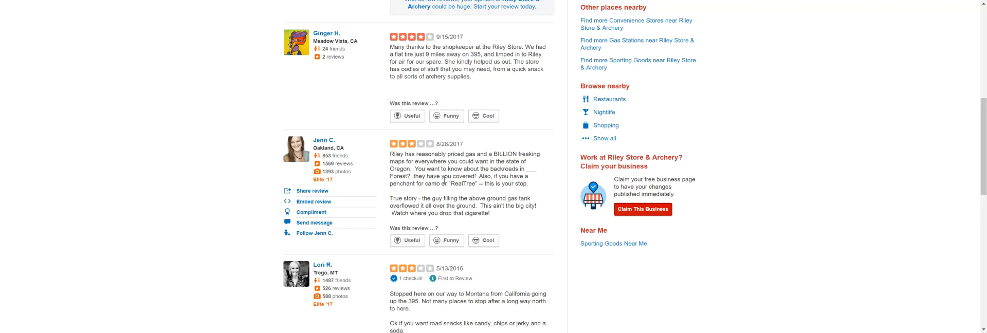
pyautogui.moveTo(475, 196)
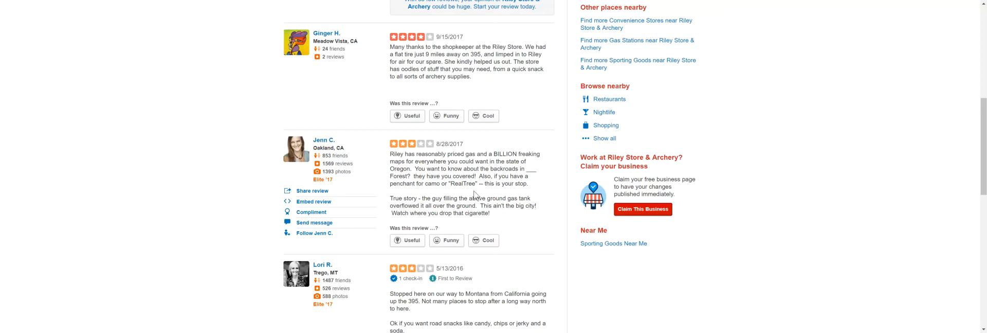
pyautogui.moveTo(543, 175)
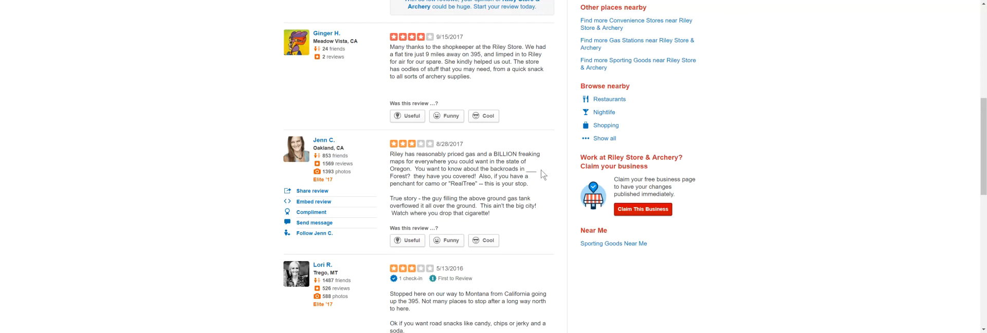
pyautogui.scroll(-3)
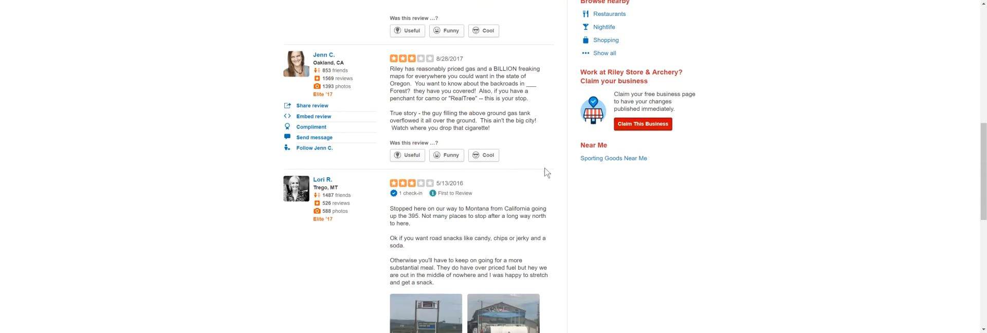
pyautogui.scroll(-3)
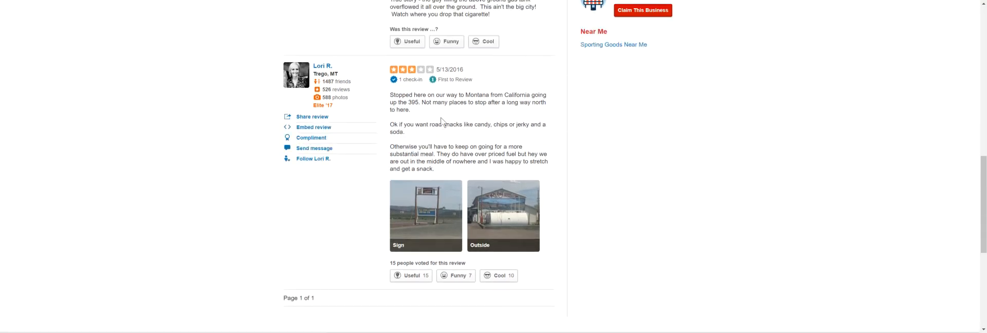
pyautogui.moveTo(419, 117)
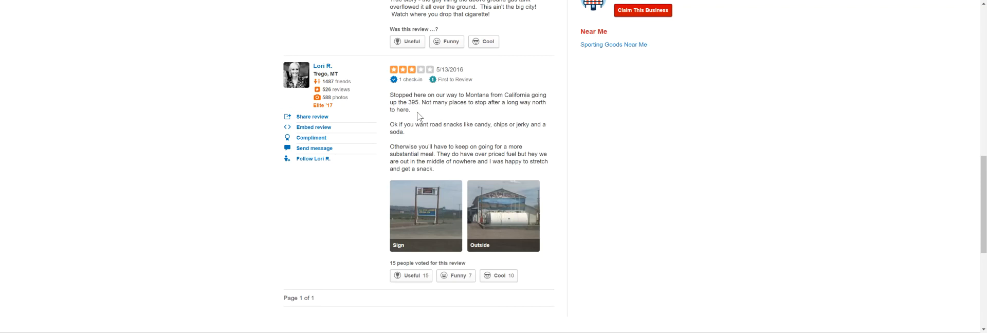
pyautogui.moveTo(420, 117)
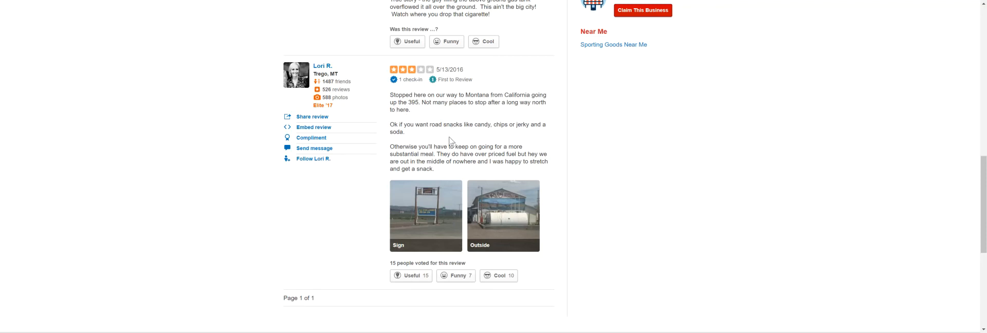
pyautogui.moveTo(434, 143)
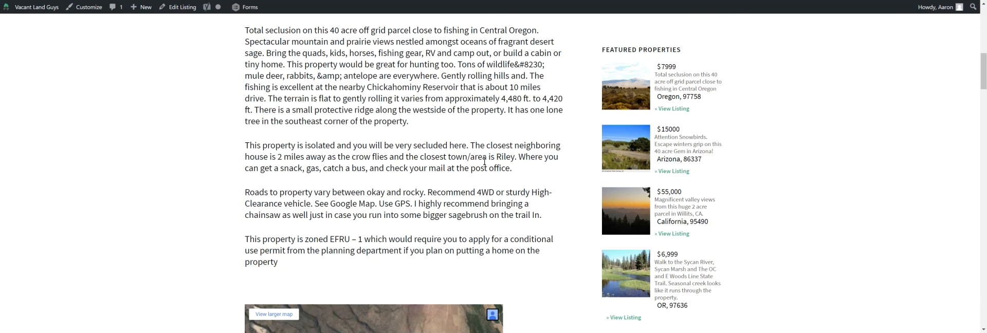
pyautogui.moveTo(438, 196)
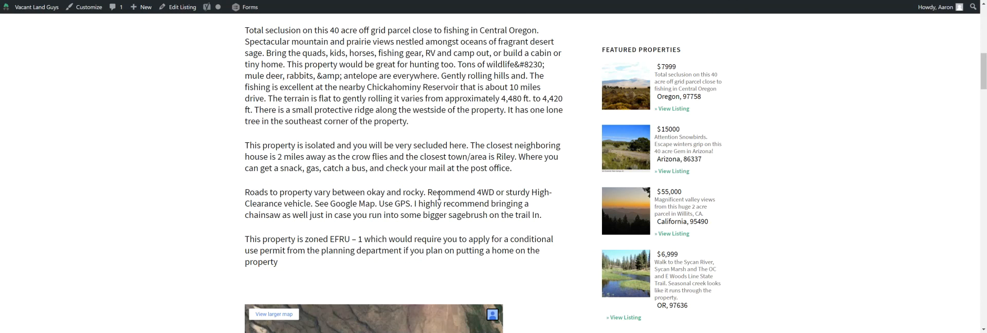
pyautogui.moveTo(527, 185)
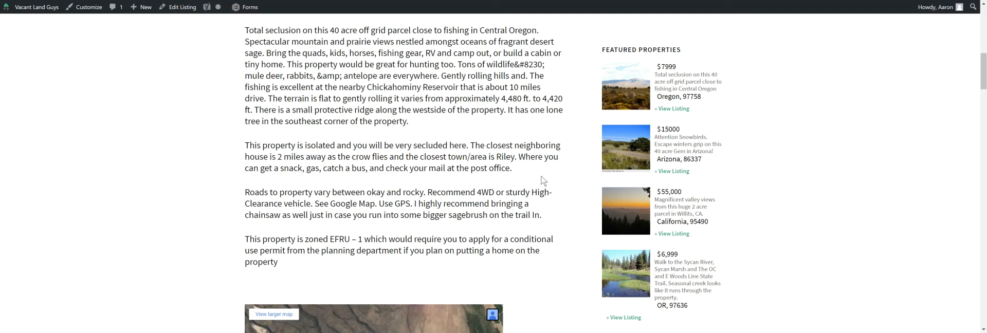
# Step: Scroll the listing description to the note naming Riley as the nearest town and the zoning
pyautogui.scroll(-3)
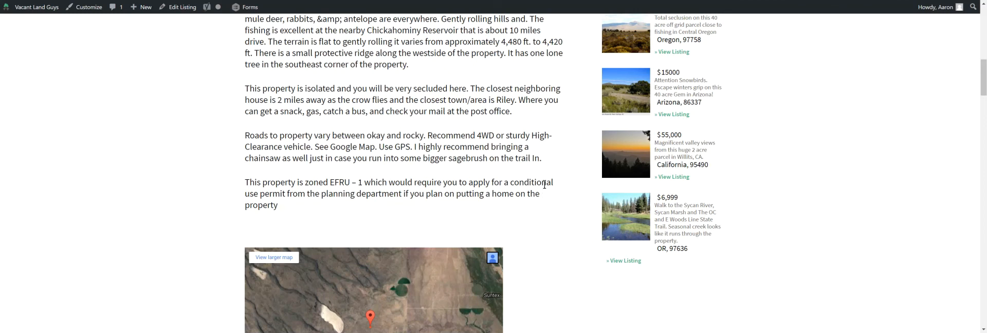
pyautogui.moveTo(552, 173)
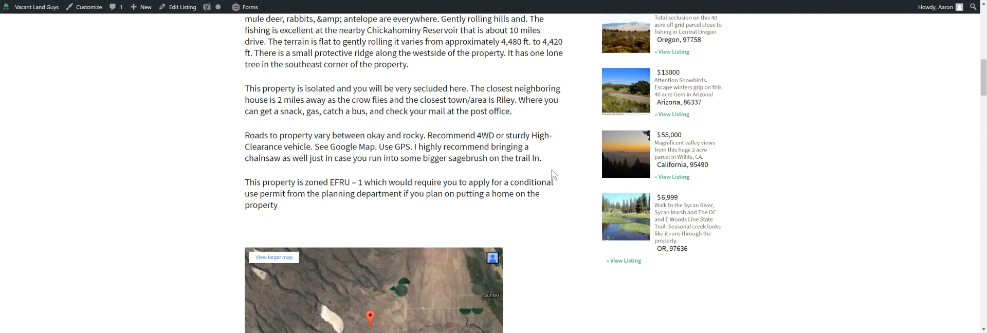
pyautogui.moveTo(557, 138)
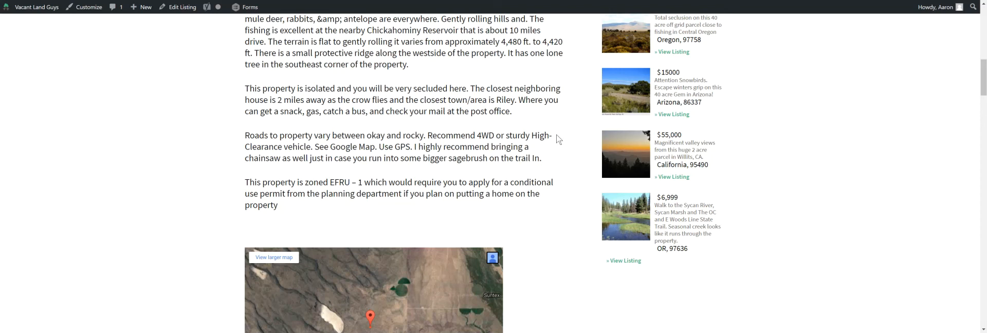